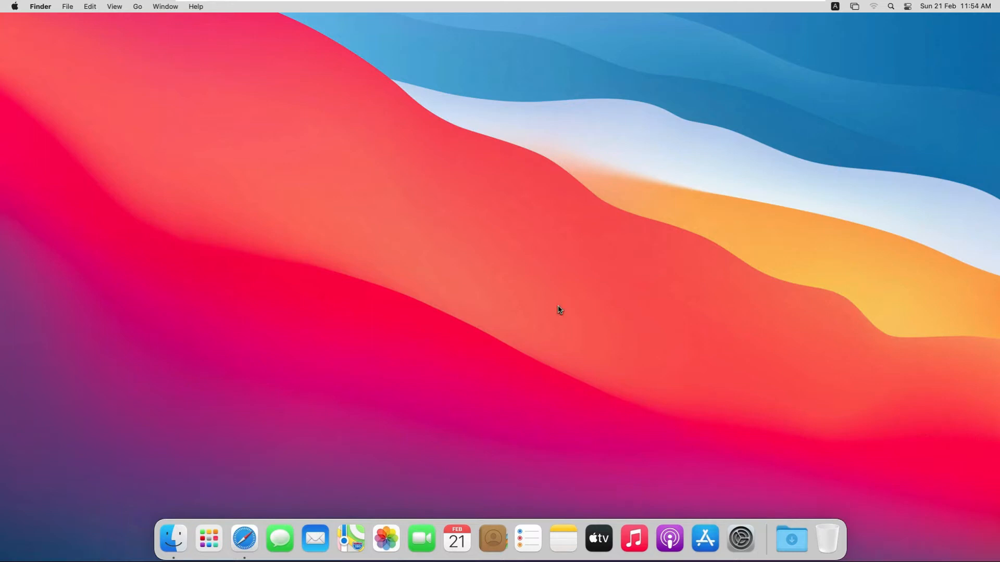
mouse_move(559, 310)
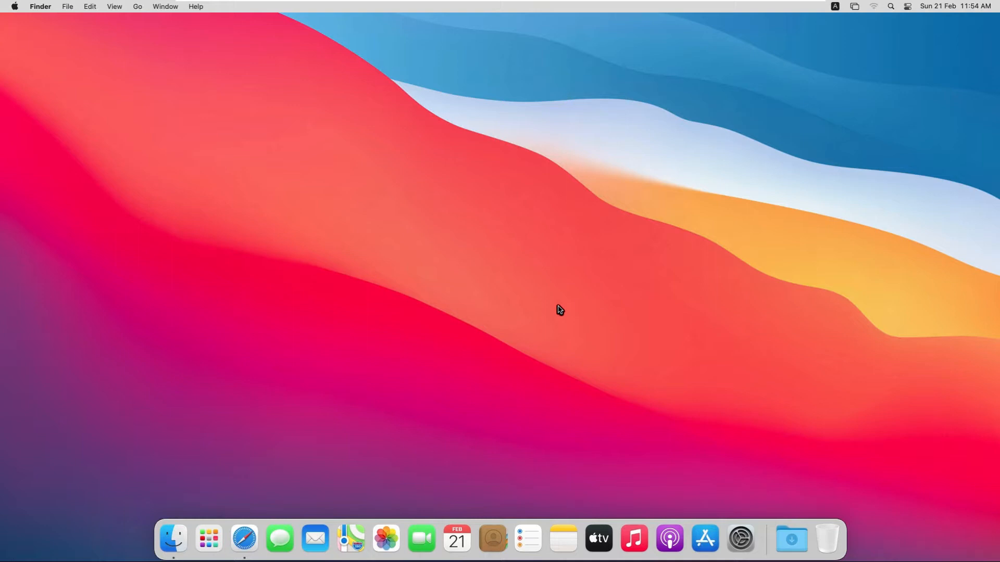
mouse_move(688, 538)
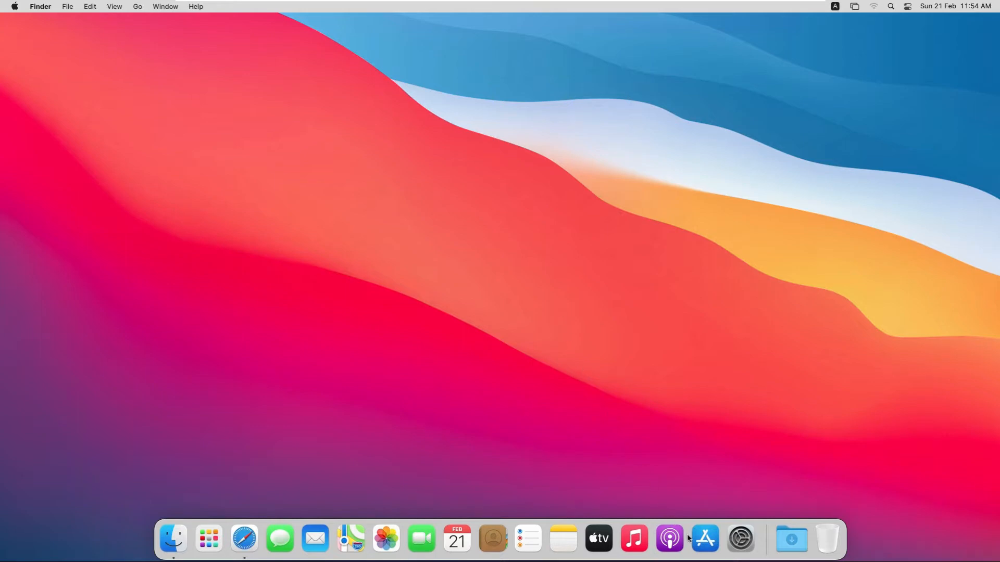
Search the App Store for 'Xcode' and tap GET on its free listing.
left_click(704, 538)
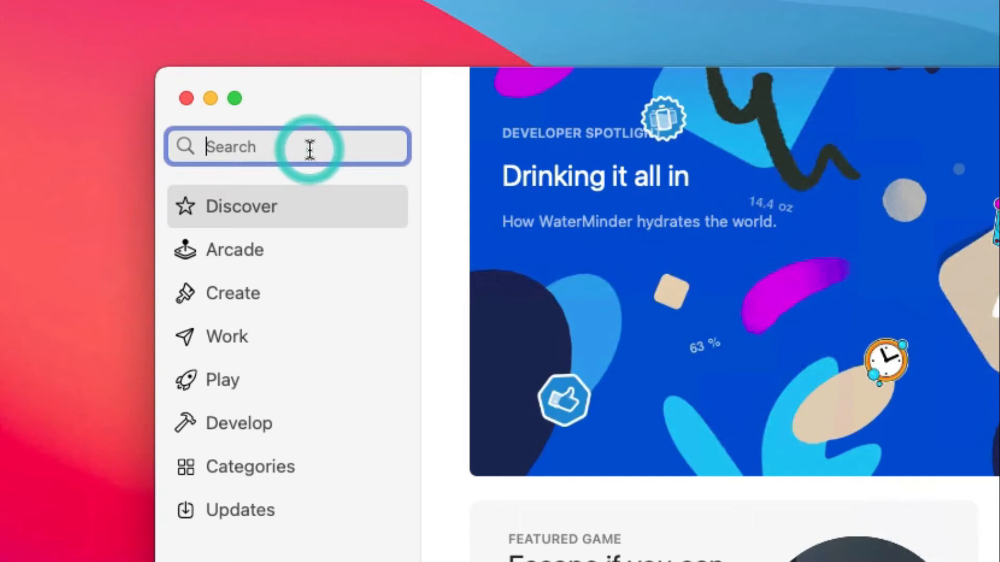
left_click(287, 147)
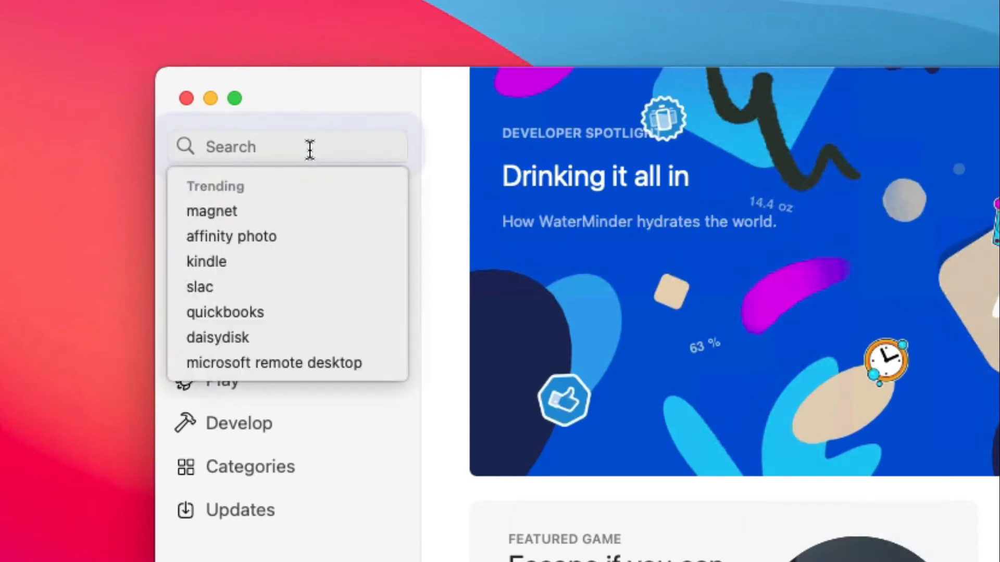
type("Xcode")
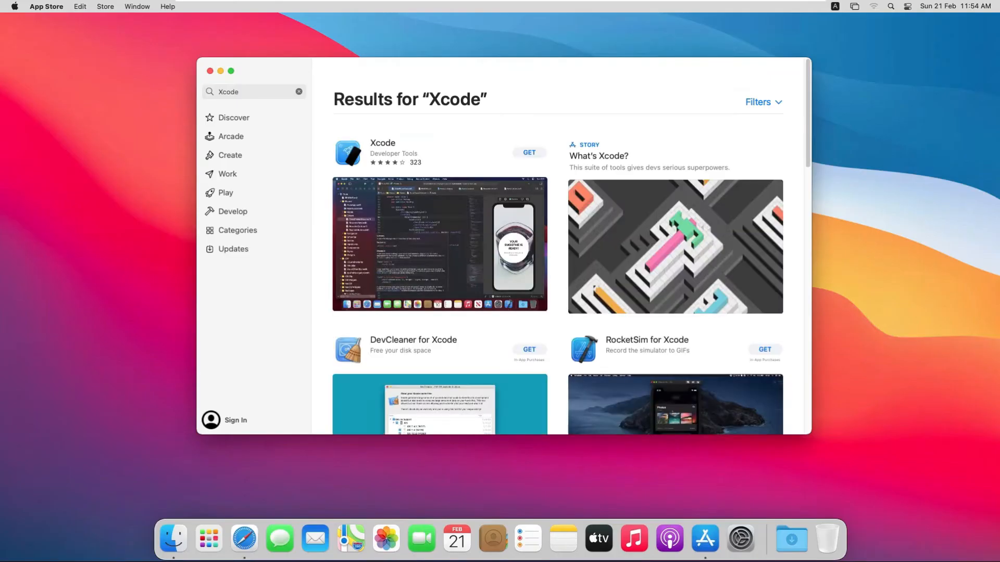
mouse_move(508, 172)
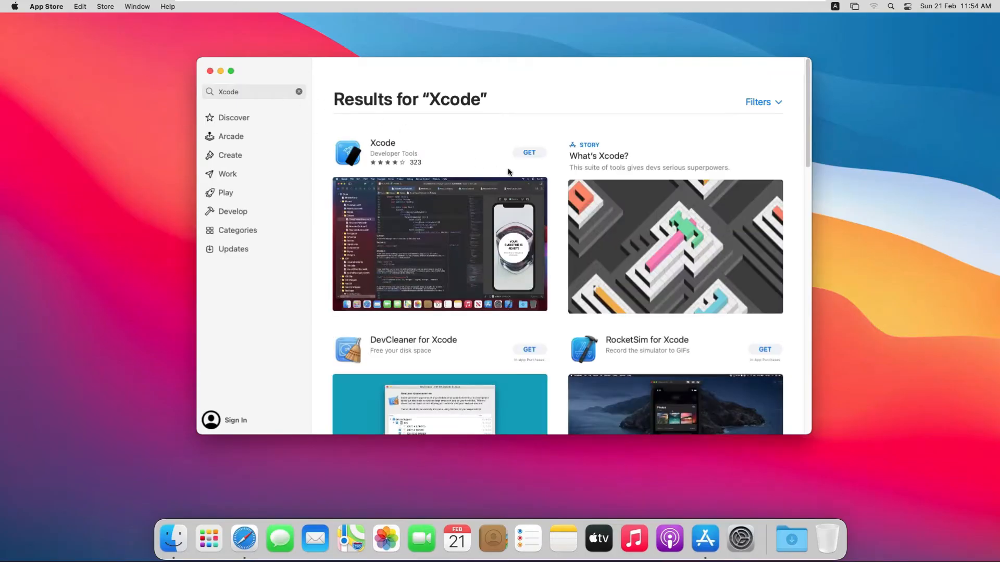
left_click(529, 152)
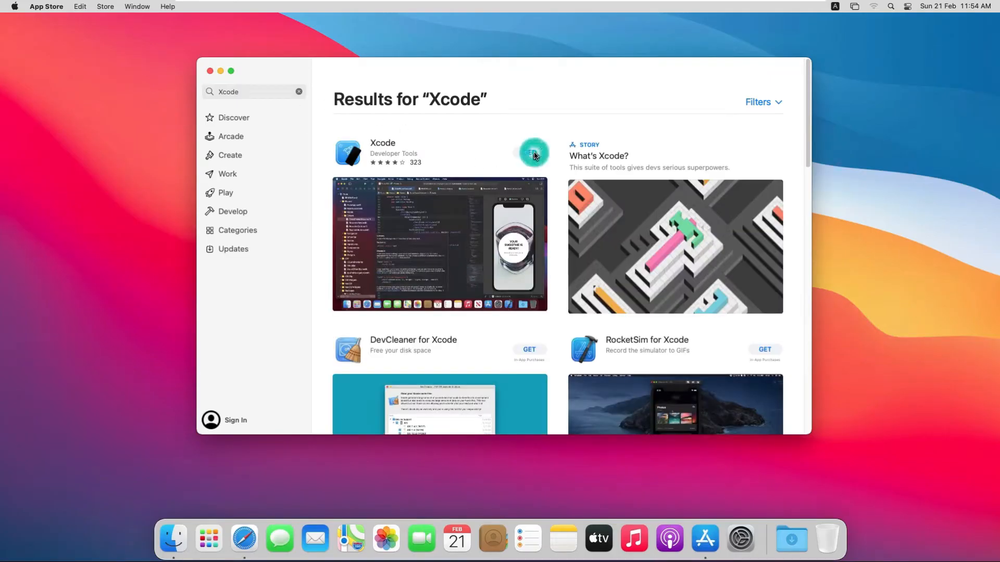
left_click(528, 153)
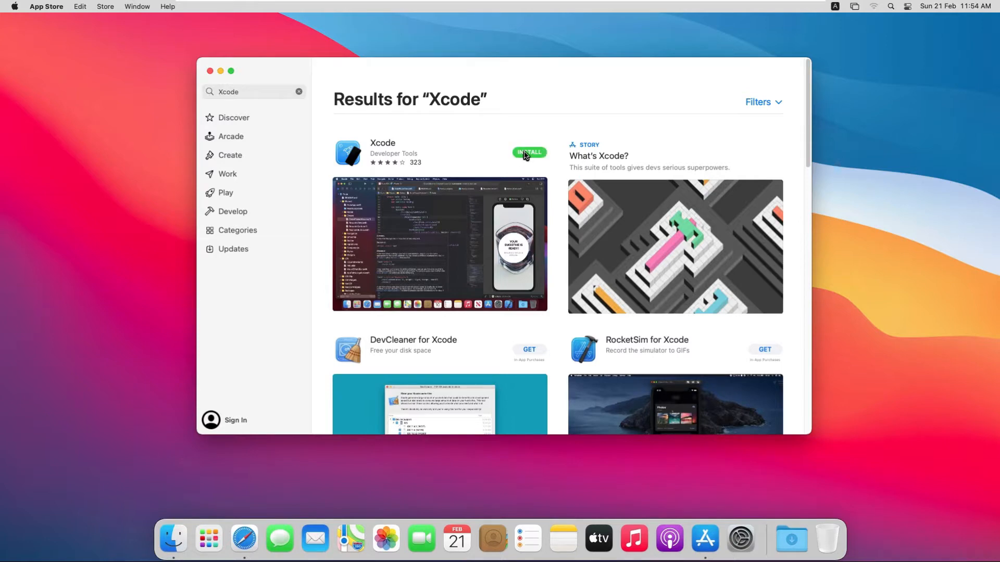
Request the Xcode install and sign in with Apple ID 'swift' and its password.
left_click(529, 153)
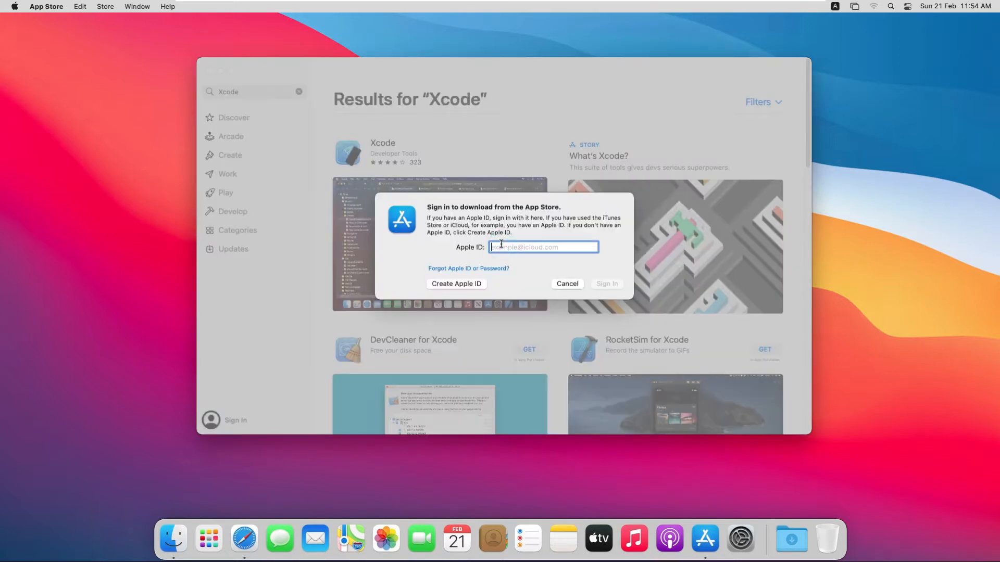
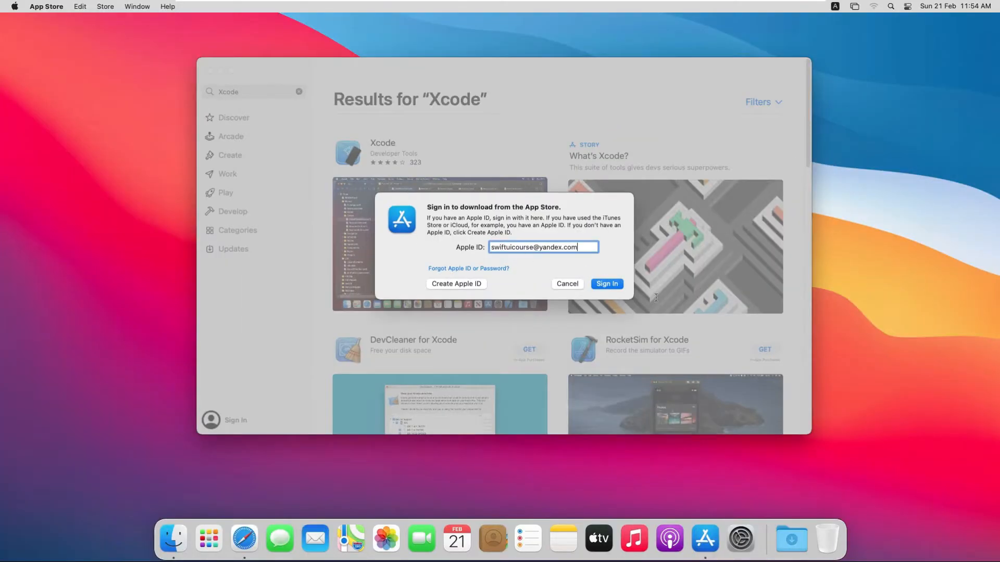
left_click(605, 284)
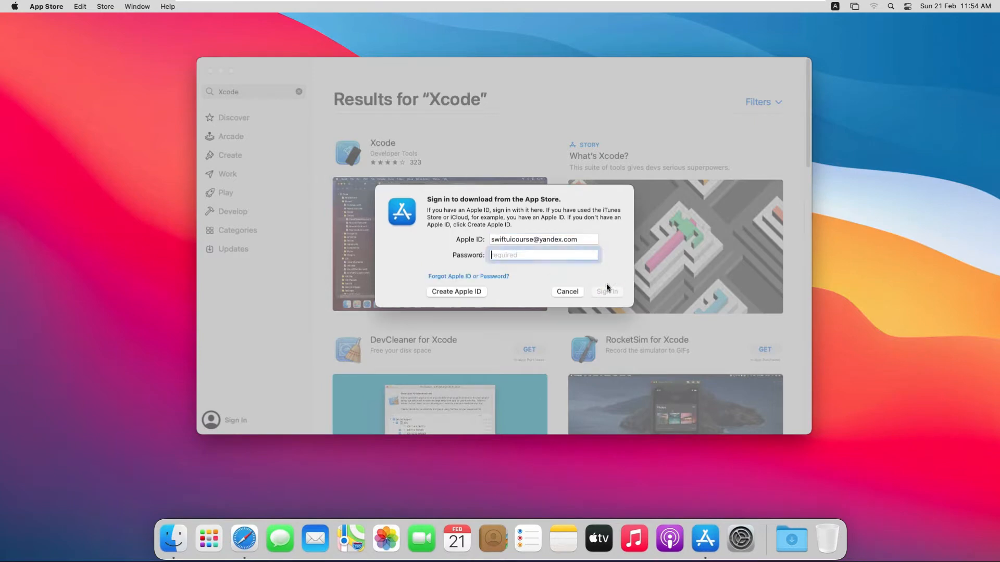
left_click(542, 254)
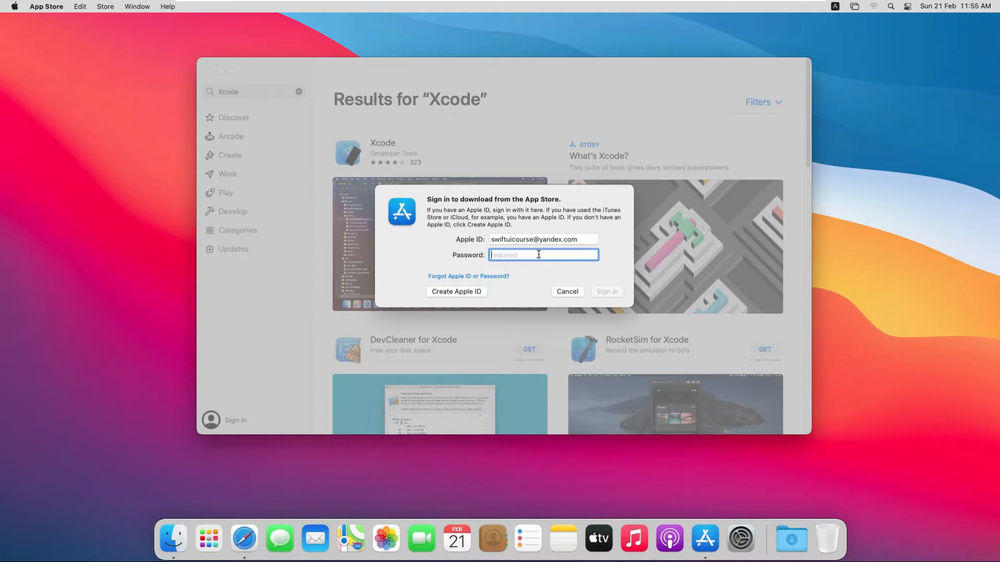
type("•••")
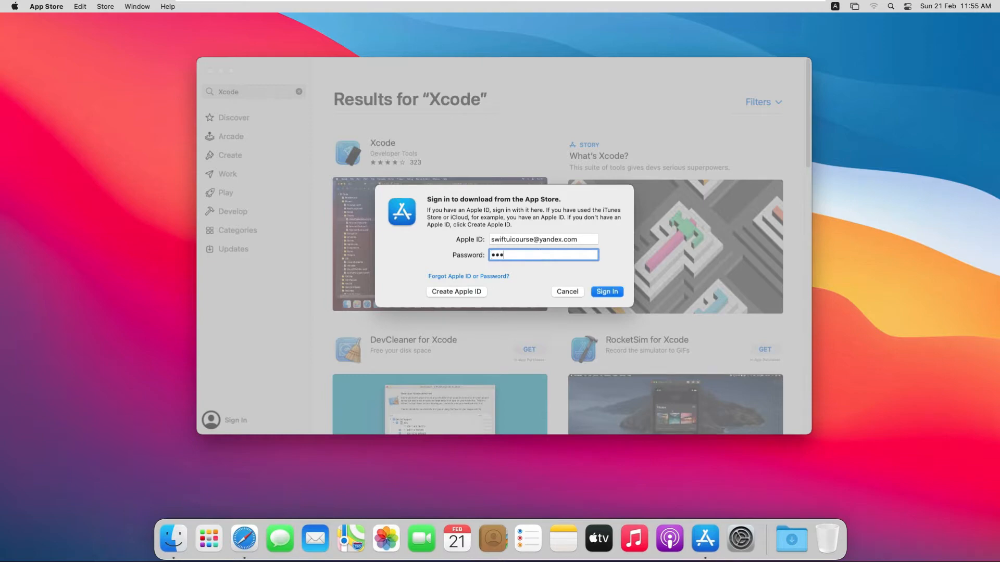
type("••••")
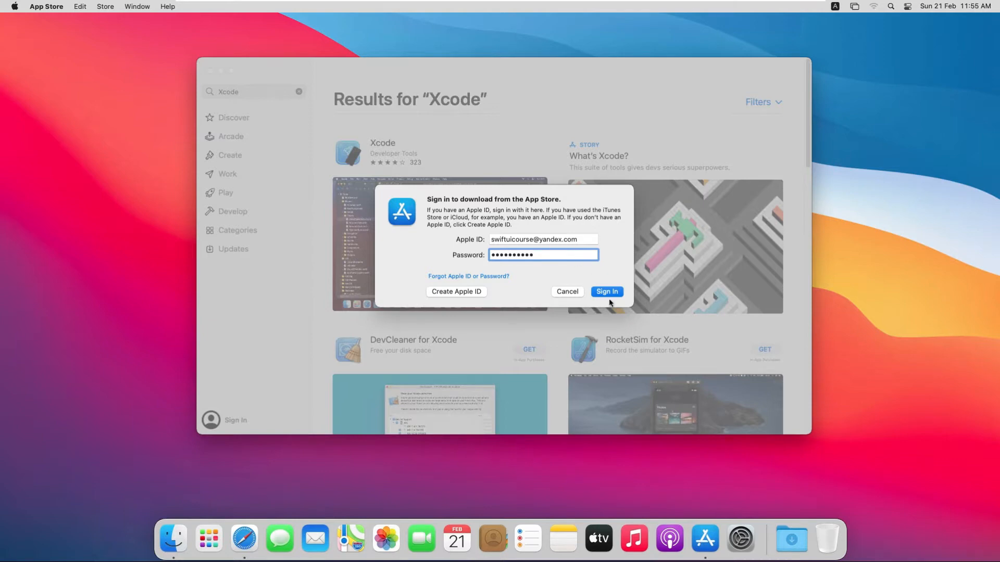
left_click(605, 291)
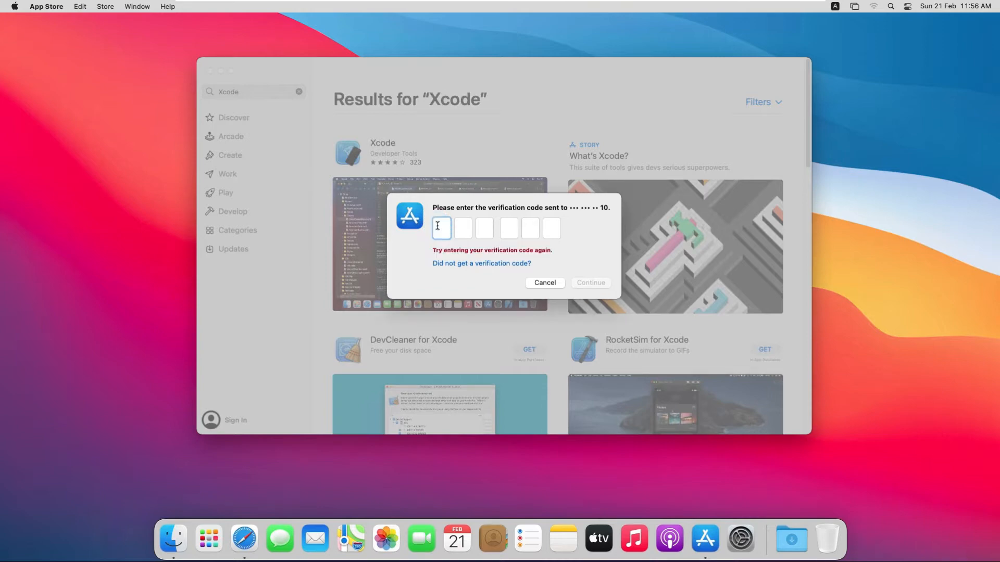
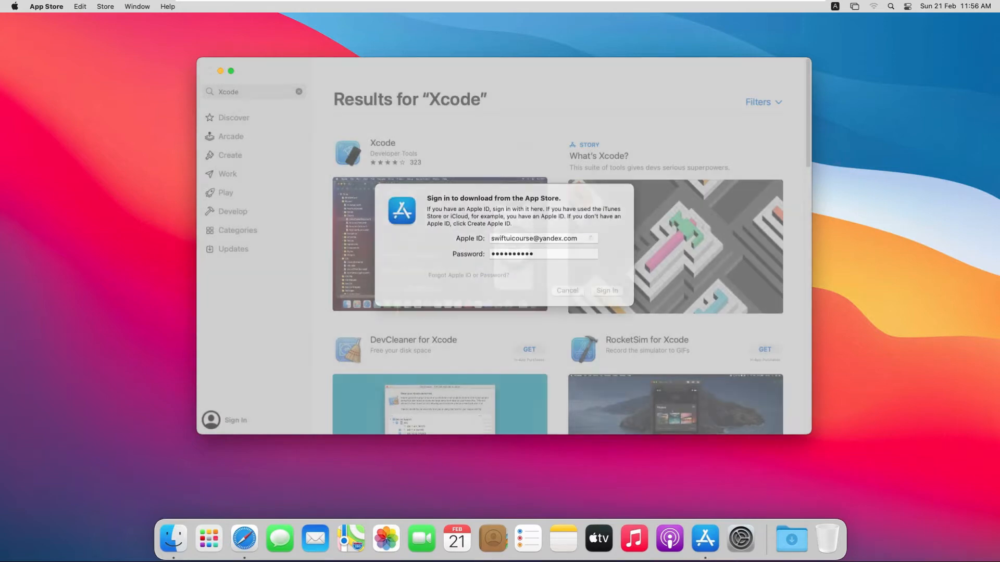
left_click(605, 290)
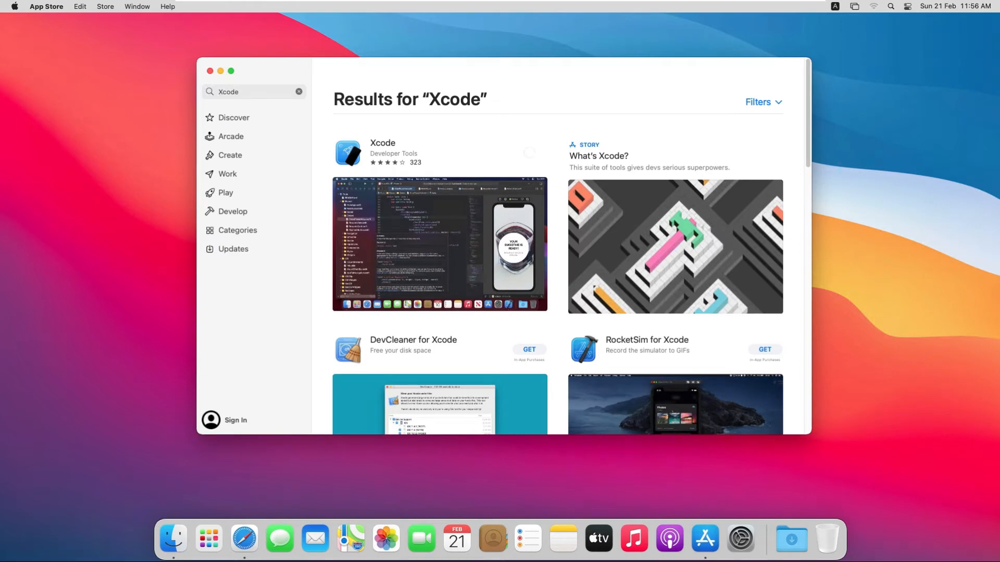
mouse_move(519, 166)
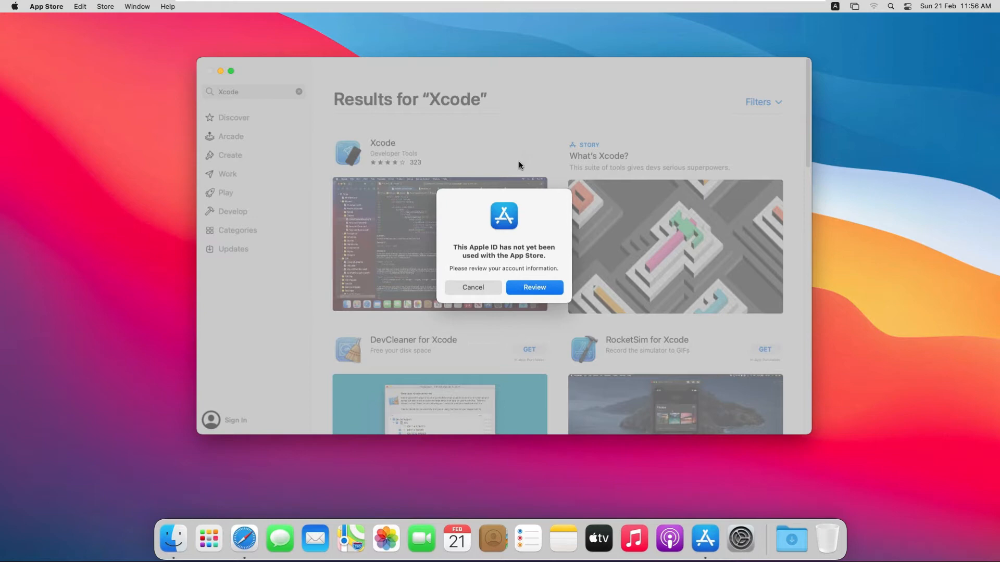
mouse_move(503, 193)
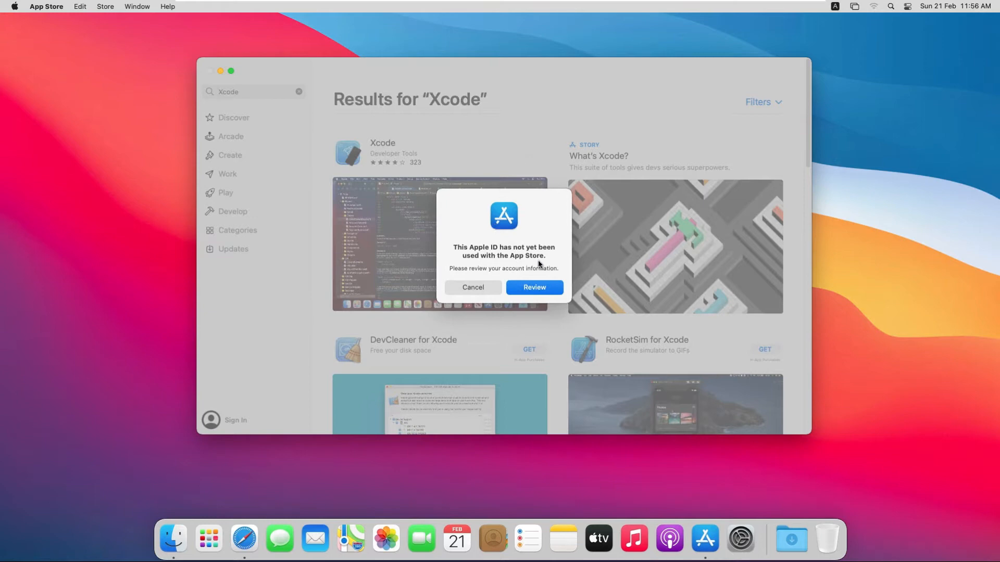
mouse_move(524, 256)
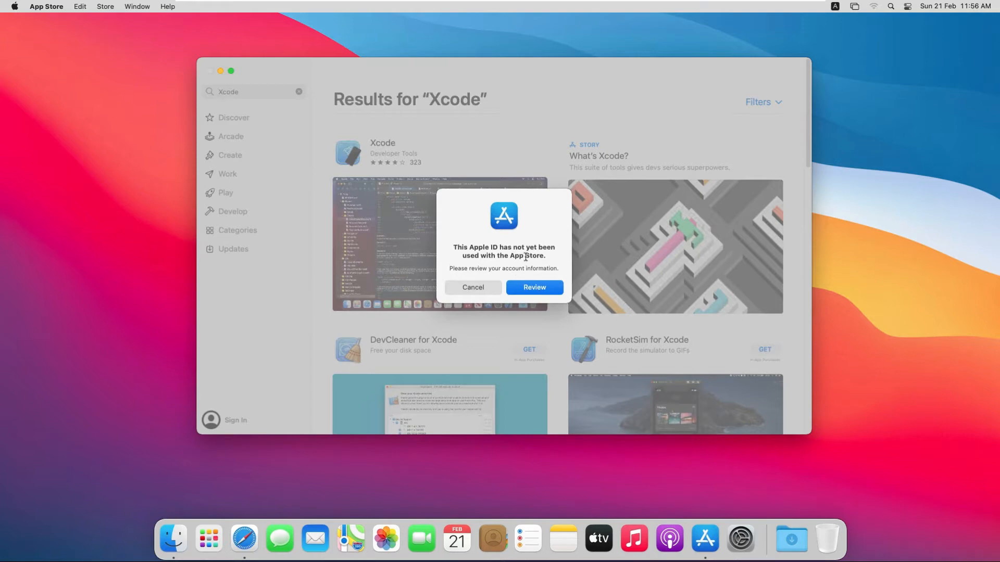
Choose Review in the unused Apple ID alert to open the account completion form.
left_click(472, 287)
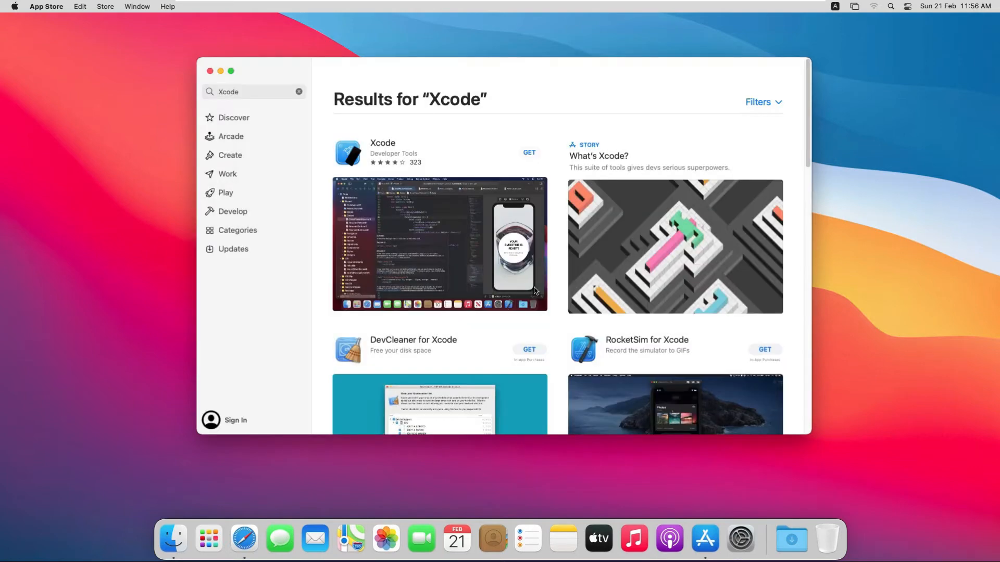
left_click(439, 245)
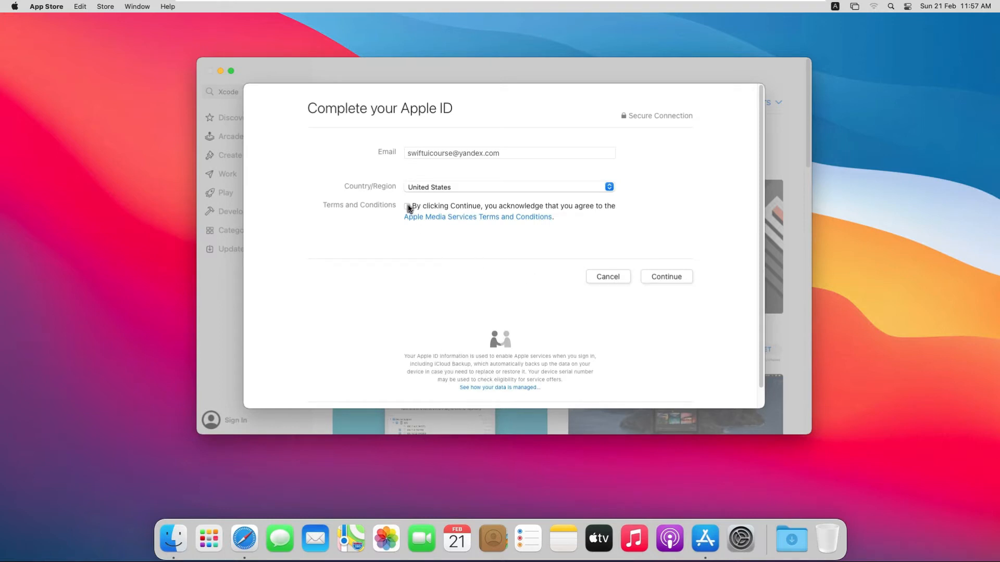
Agree to the Apple Media Services Terms and Conditions and continue.
left_click(407, 206)
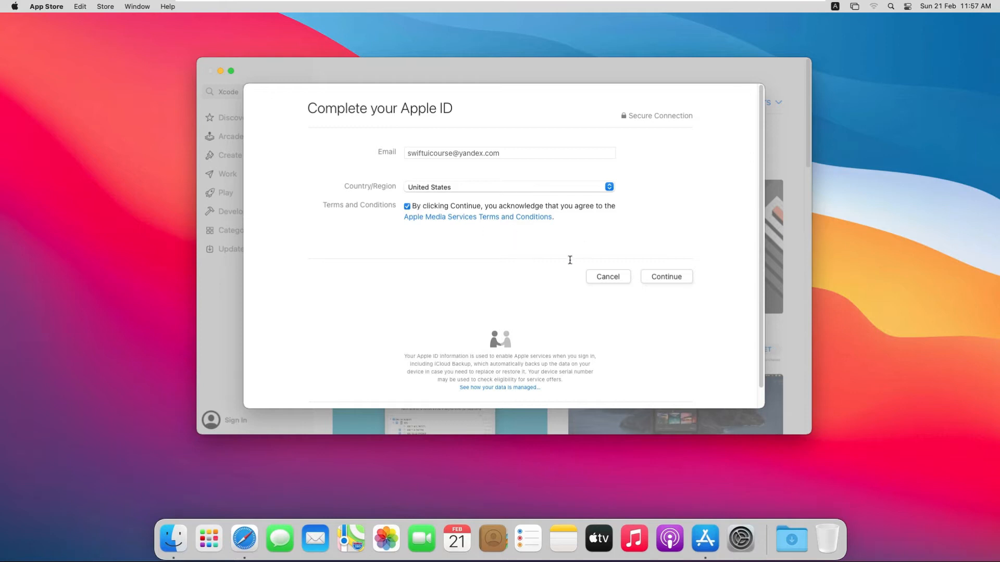
left_click(665, 276)
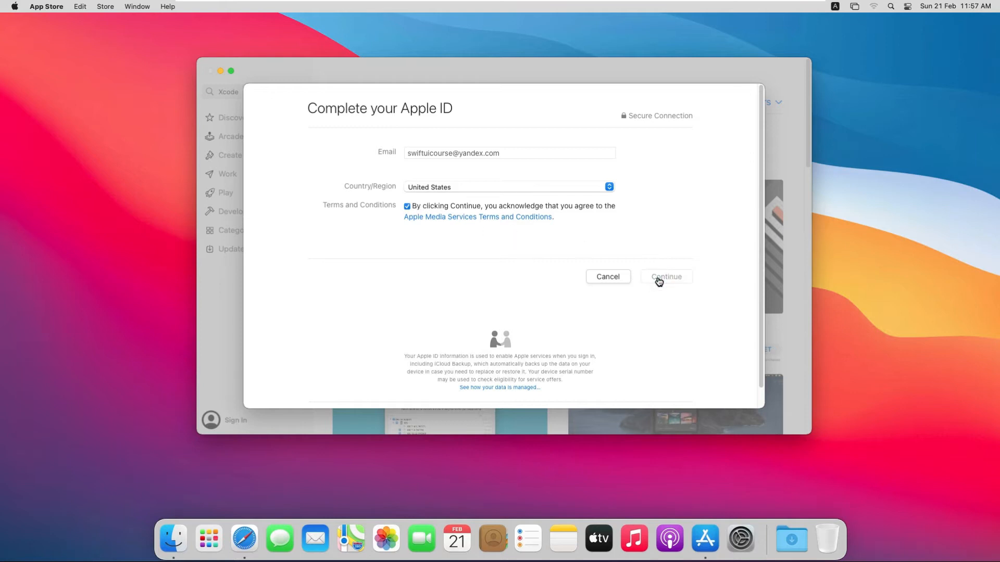
left_click(665, 276)
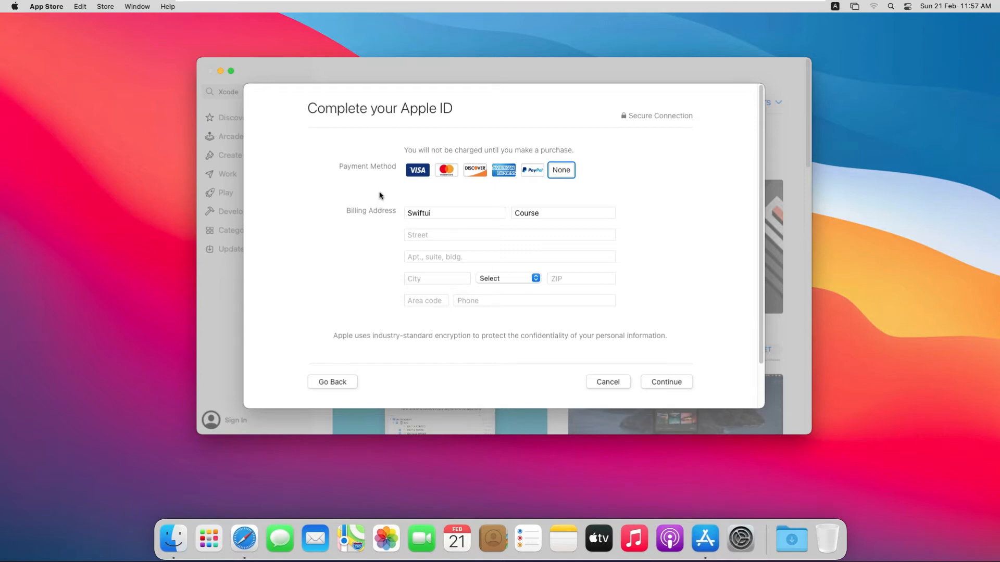
Choose no payment method and enter address 'Street no 1', 'suite no 2'.
left_click(560, 170)
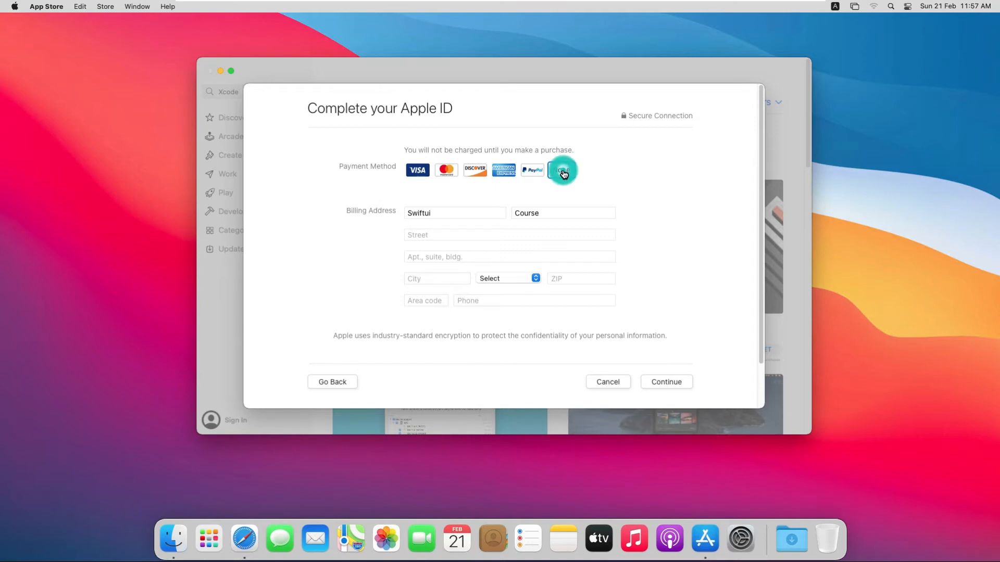
left_click(560, 170)
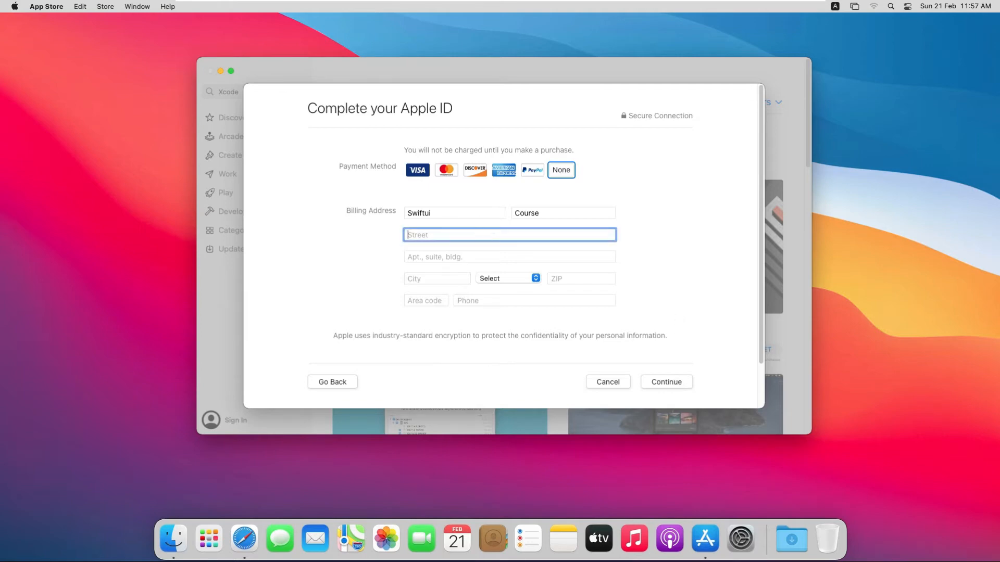
type("Street no 1")
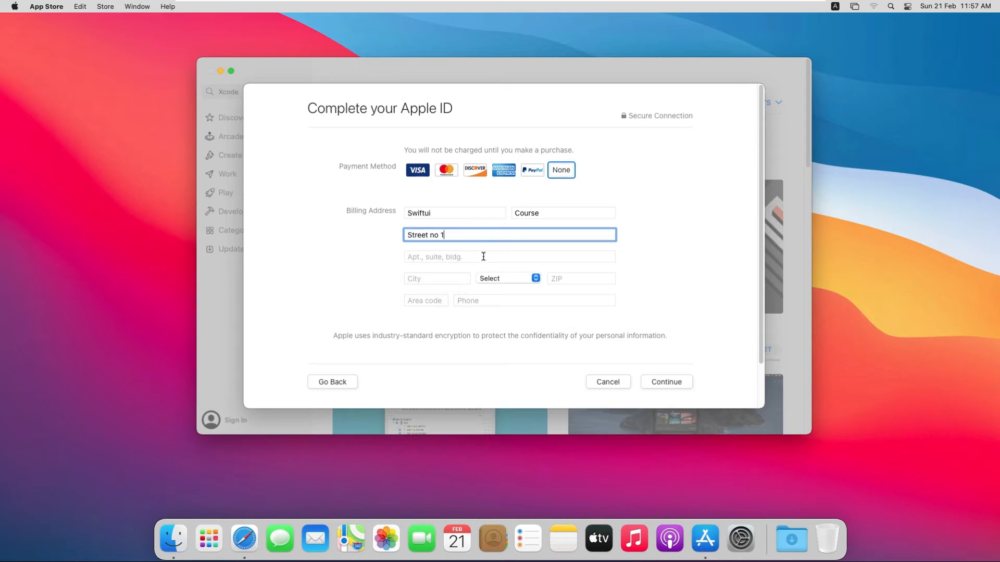
left_click(509, 256)
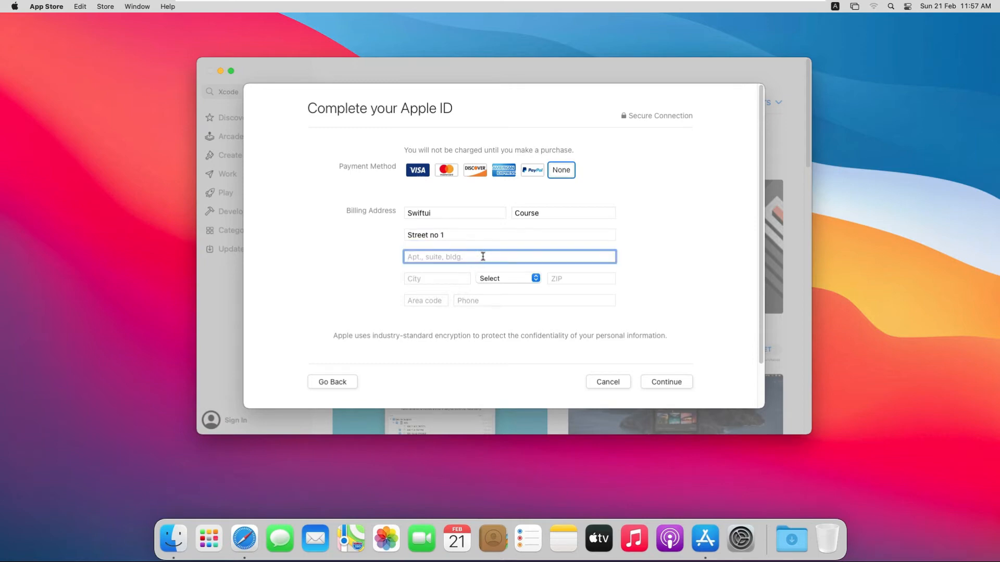
type("suite no 2")
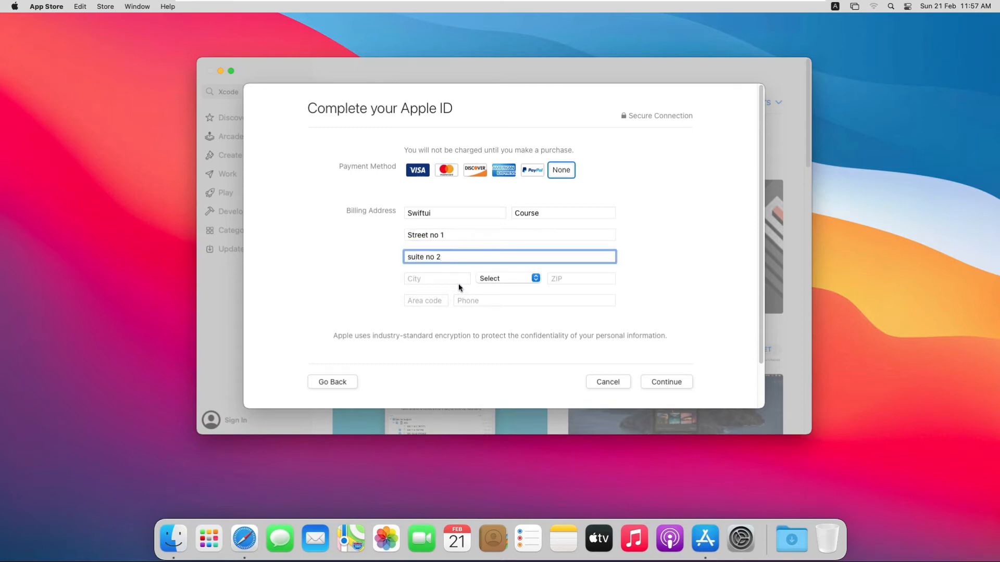
Select Arizona as state, enter phone +8 92406, and submit the billing address.
left_click(508, 278)
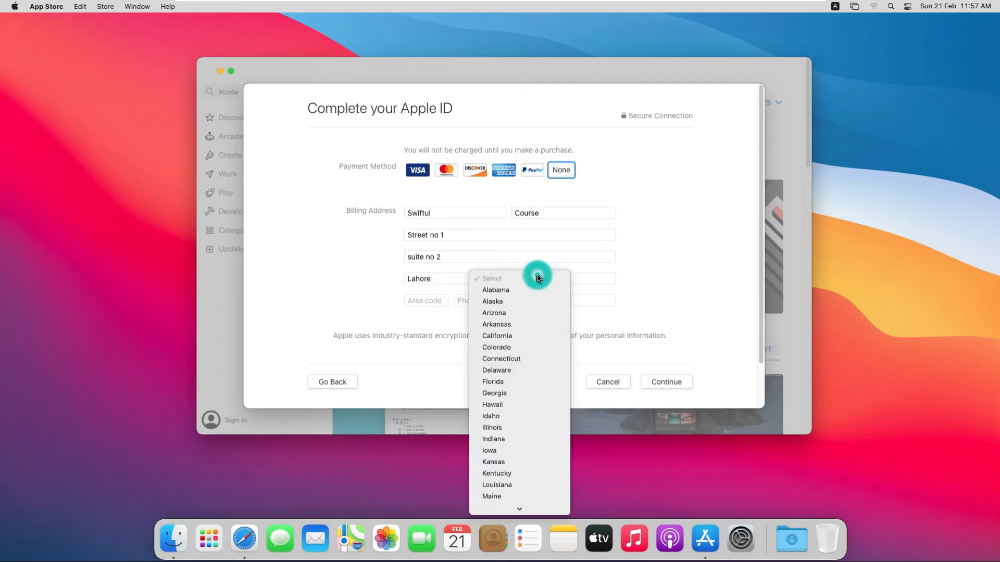
left_click(494, 312)
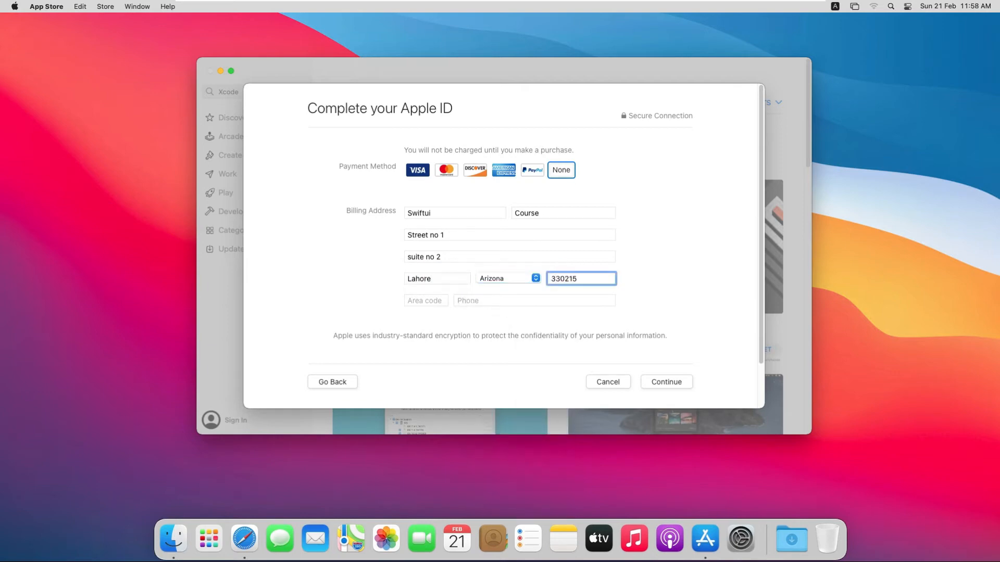
left_click(426, 300)
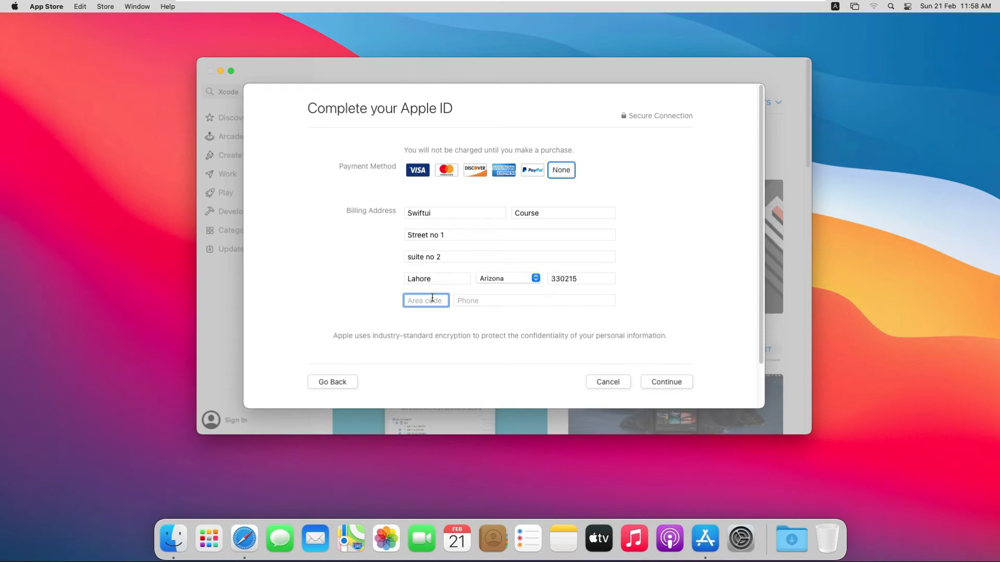
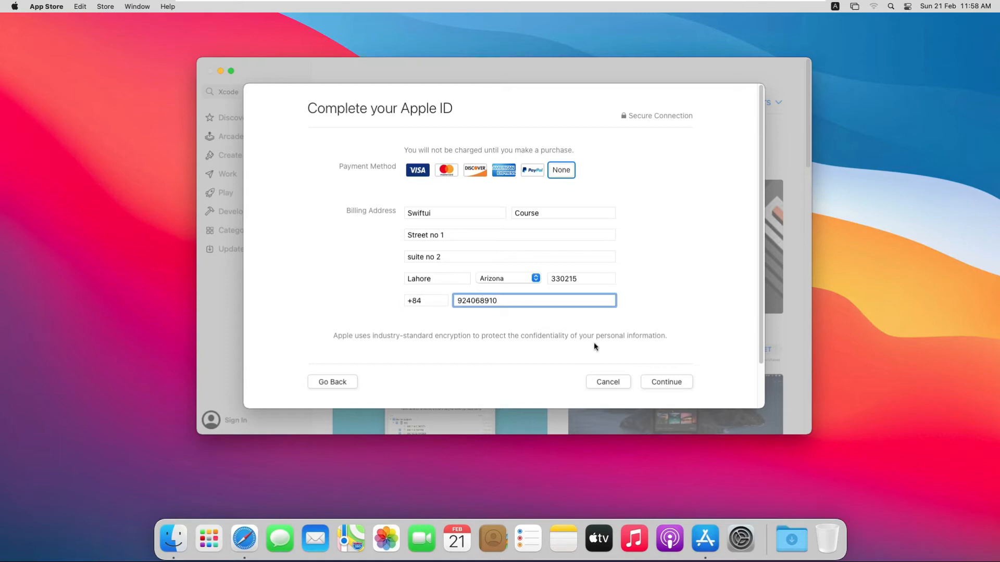
left_click(665, 381)
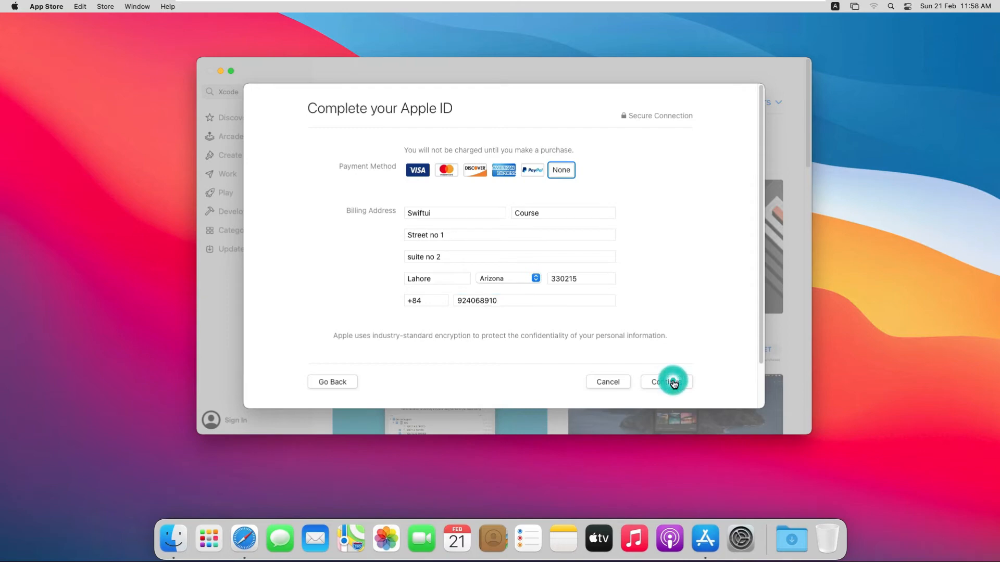
left_click(664, 382)
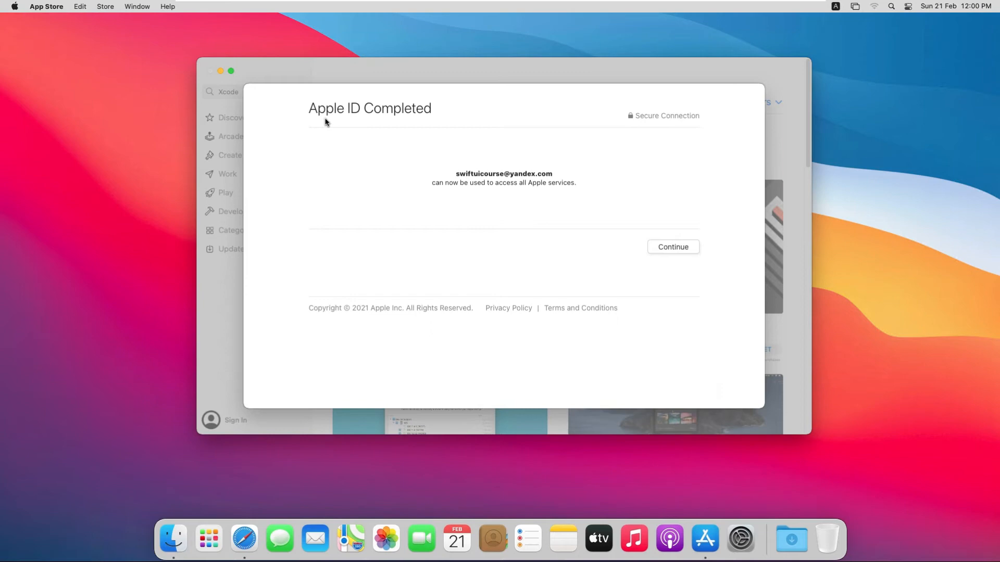
mouse_move(481, 203)
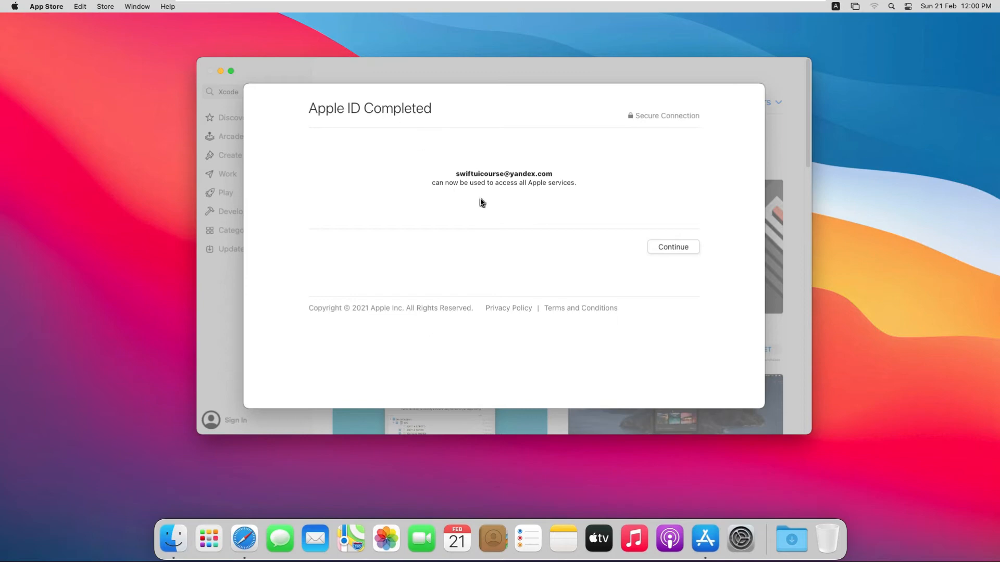
Dismiss the Apple ID Completed page to return to Discover.
left_click(672, 247)
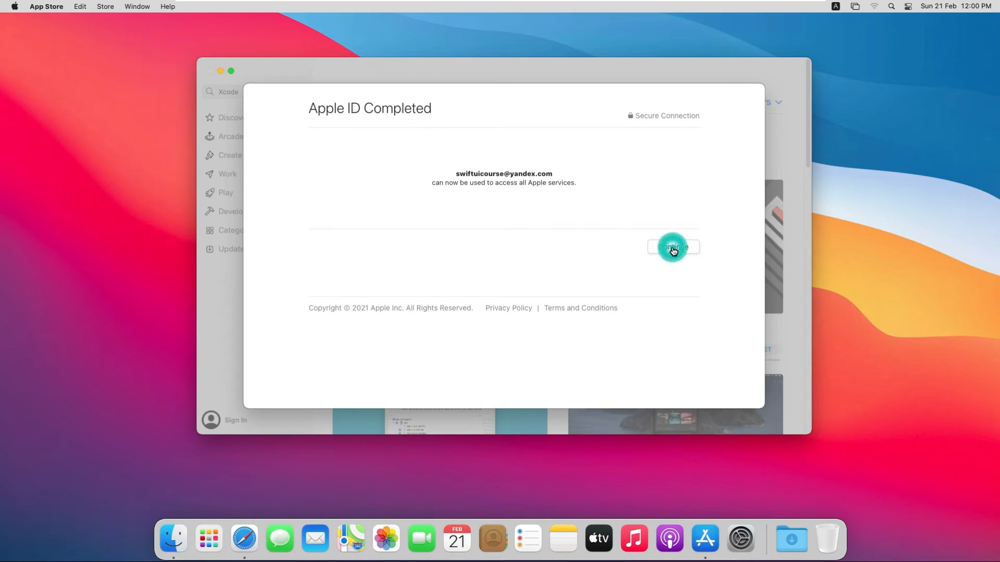
left_click(673, 247)
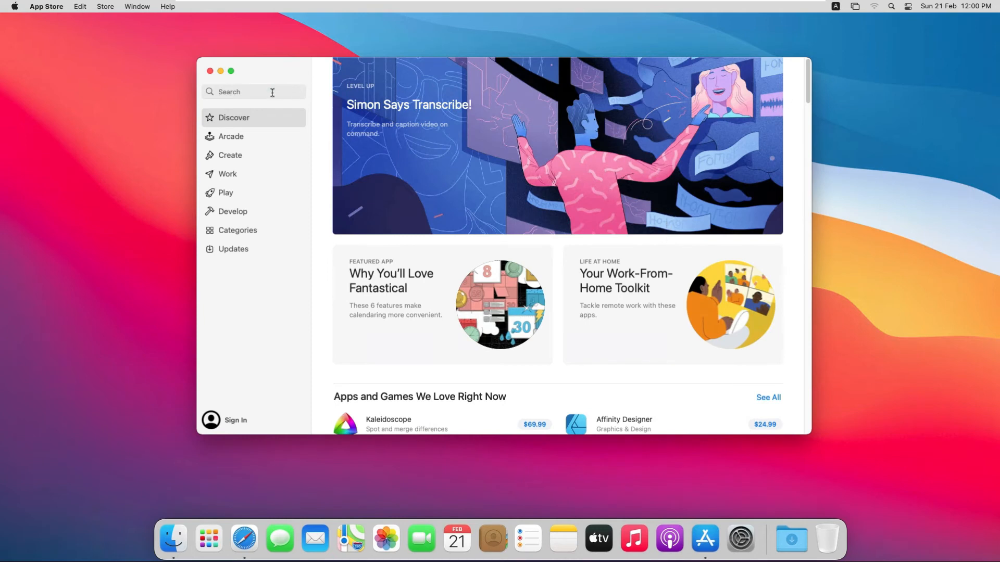
Search again for 'xcode' and request Xcode's install from the results.
type("xcode")
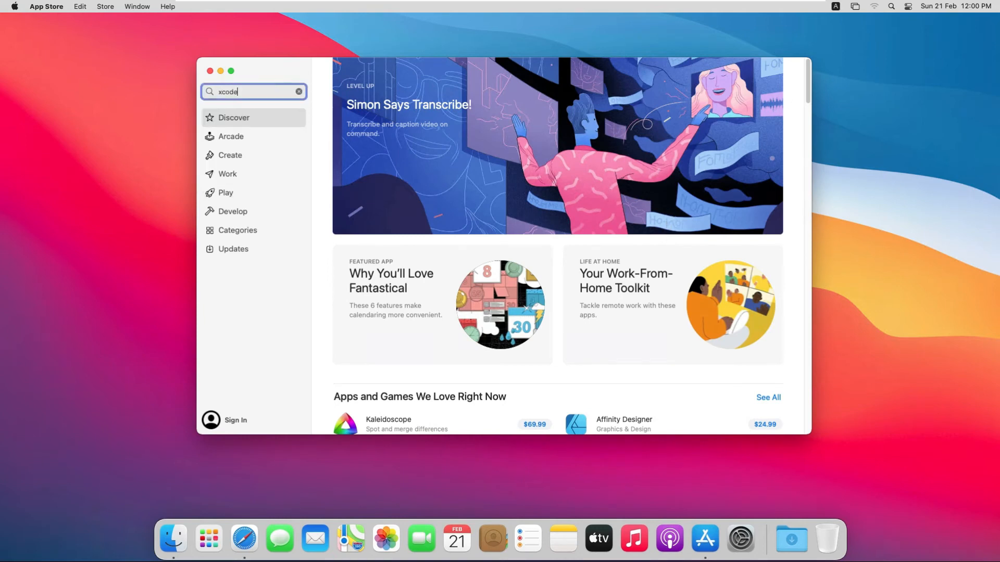
key("enter")
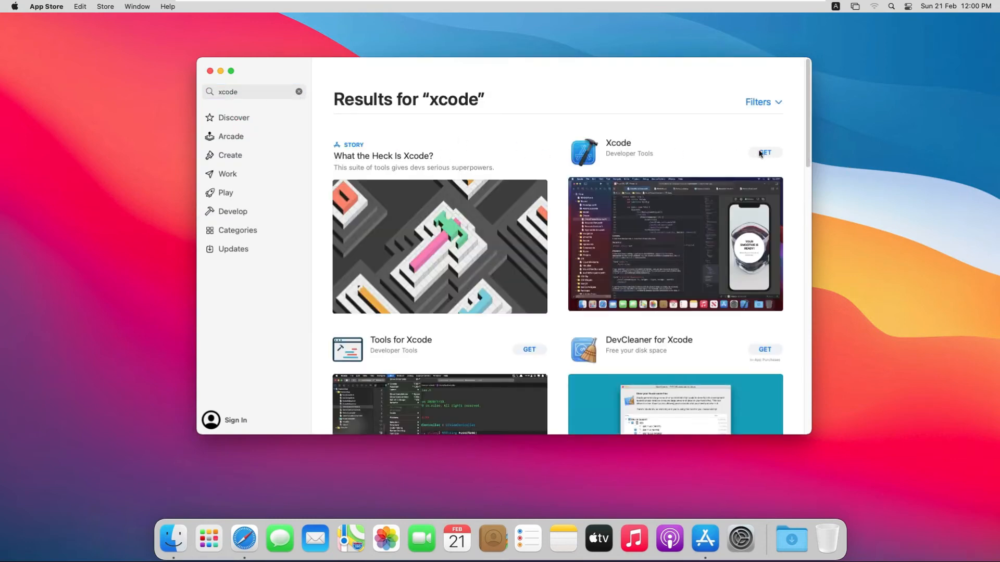
left_click(765, 152)
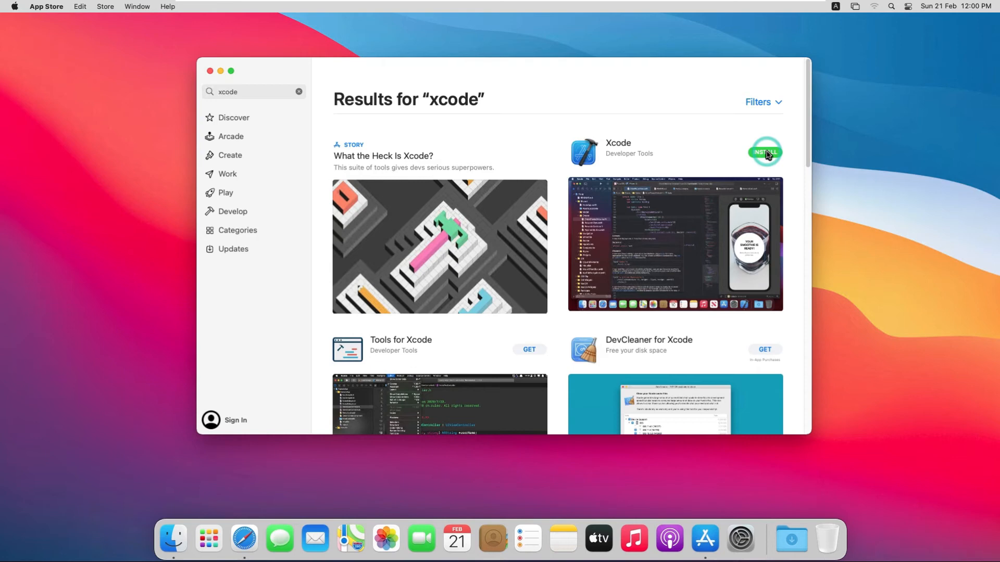
left_click(764, 152)
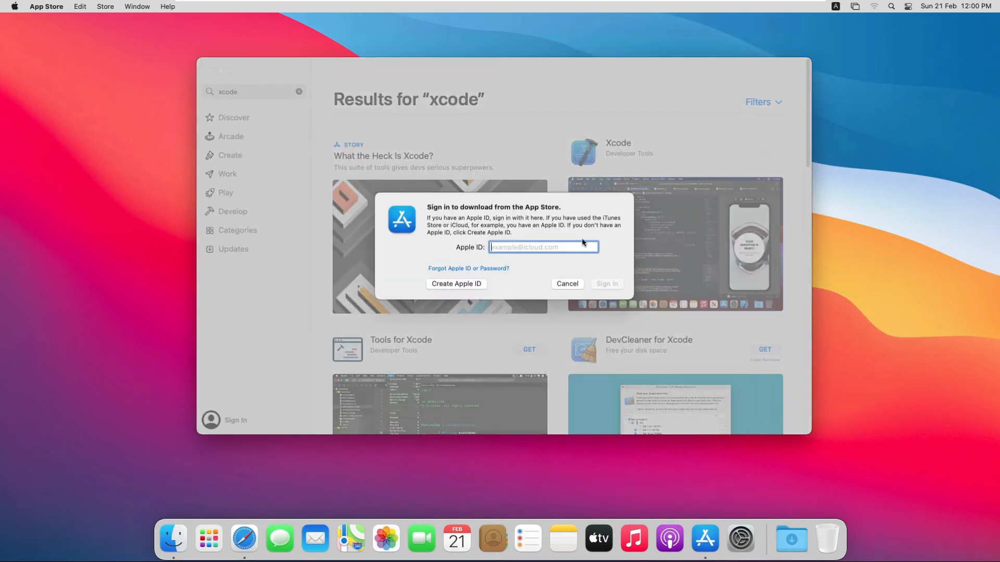
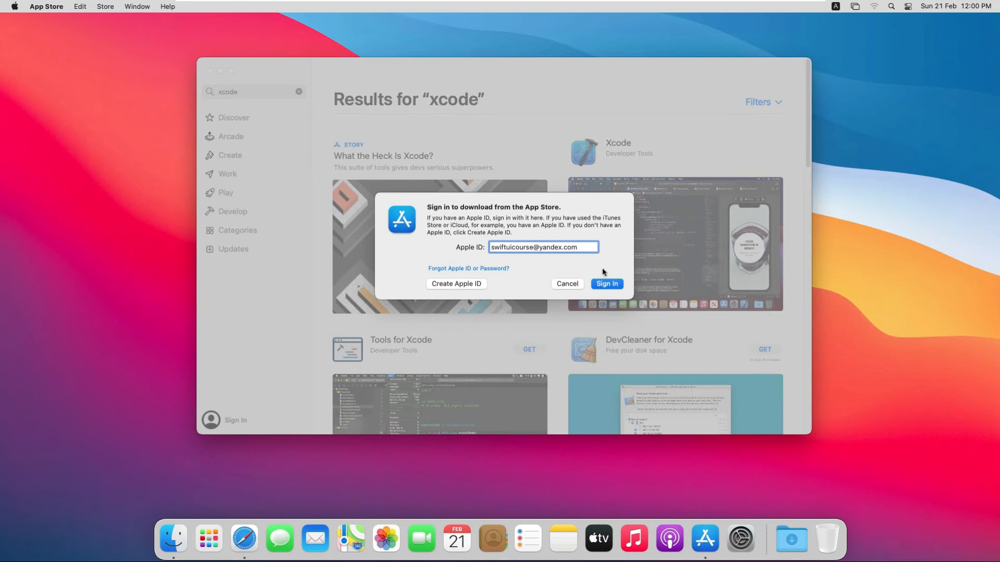
left_click(605, 284)
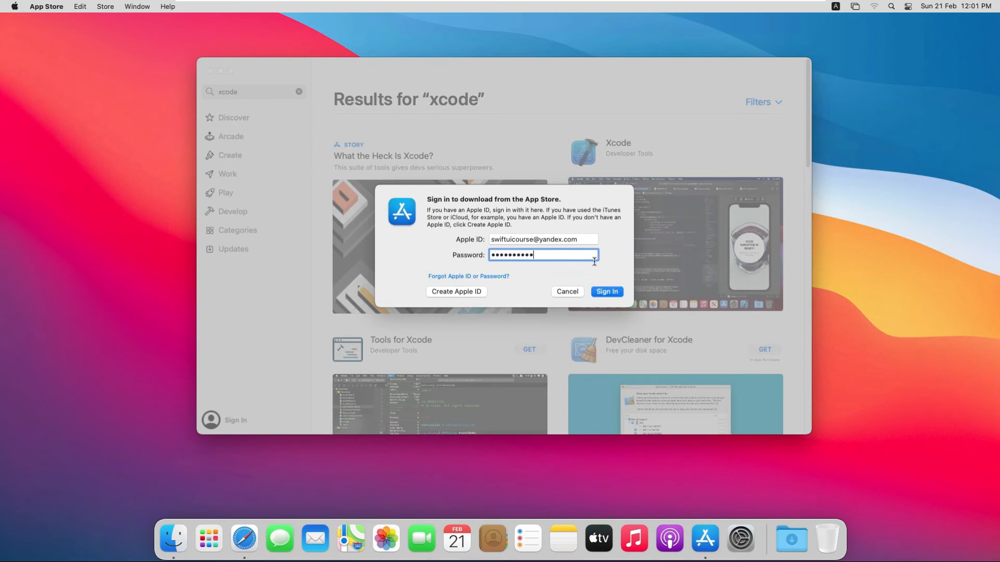
left_click(605, 291)
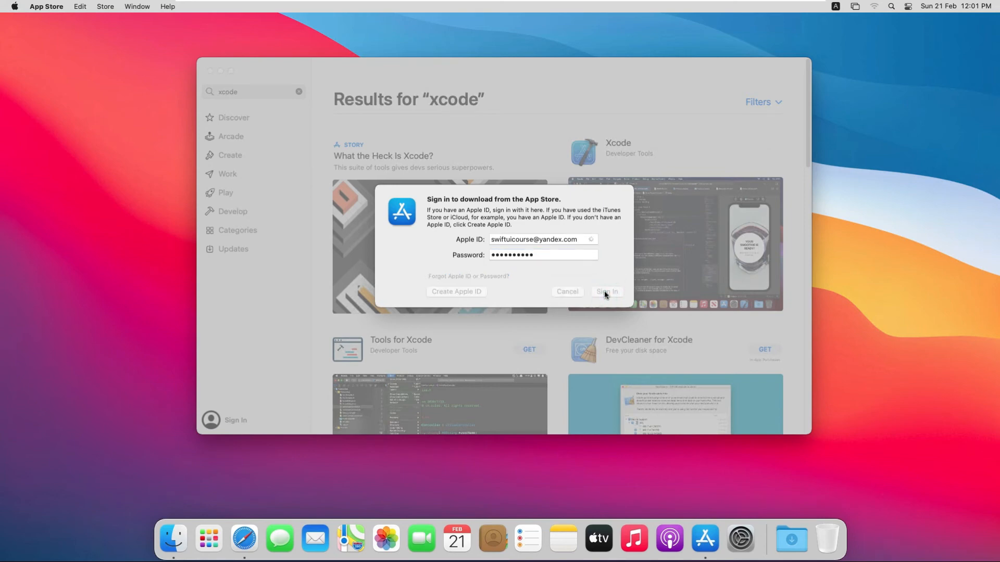
left_click(604, 291)
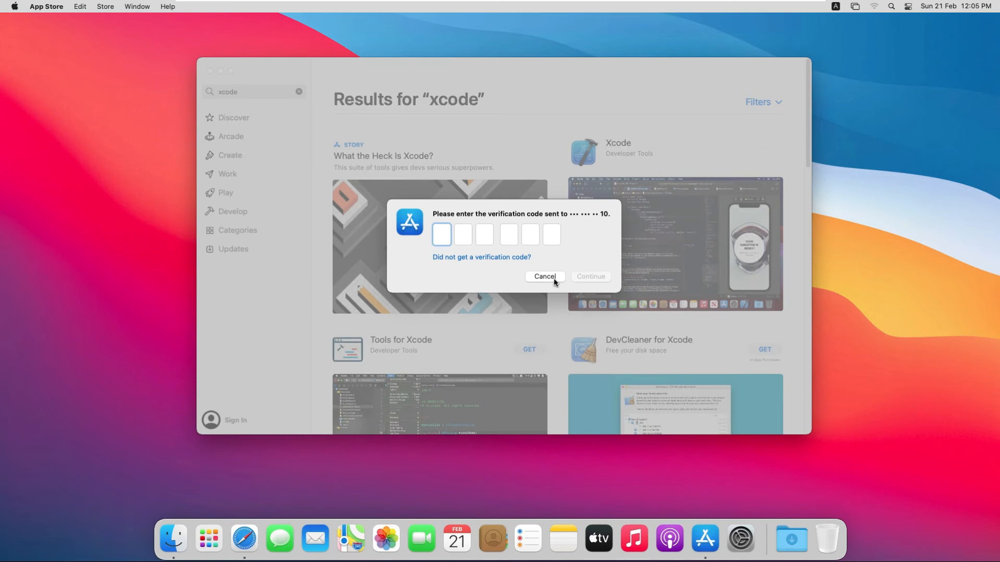
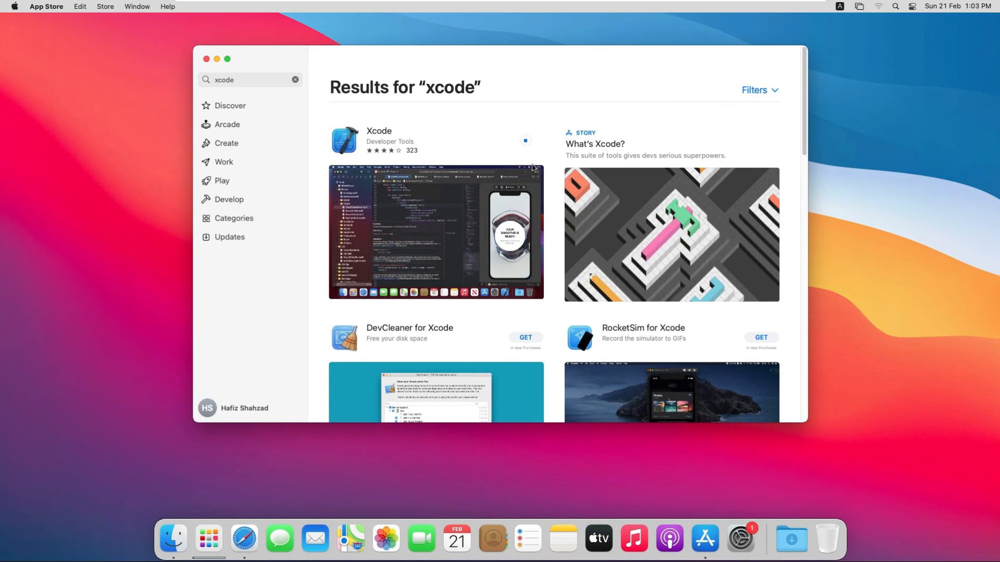
mouse_move(244, 494)
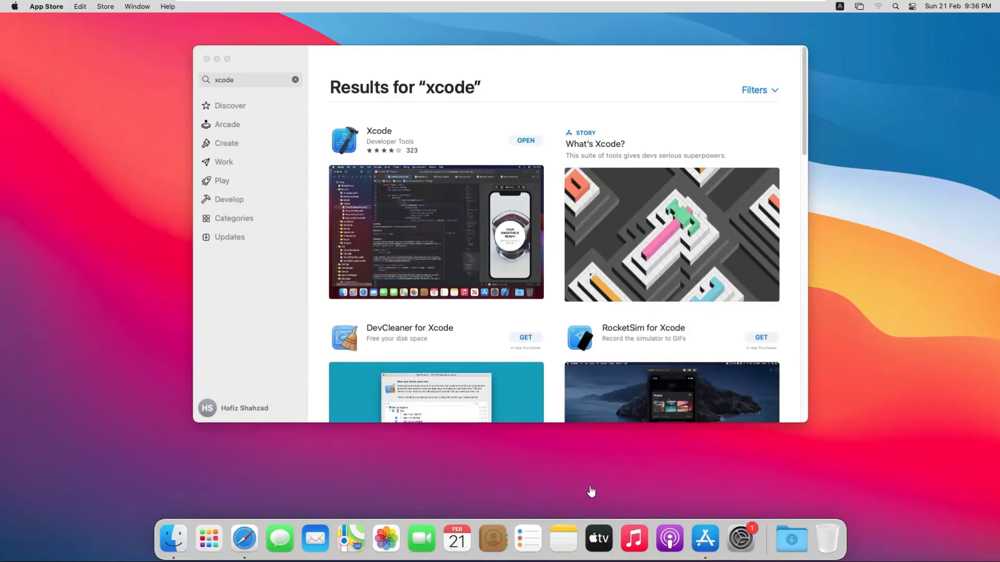
mouse_move(483, 147)
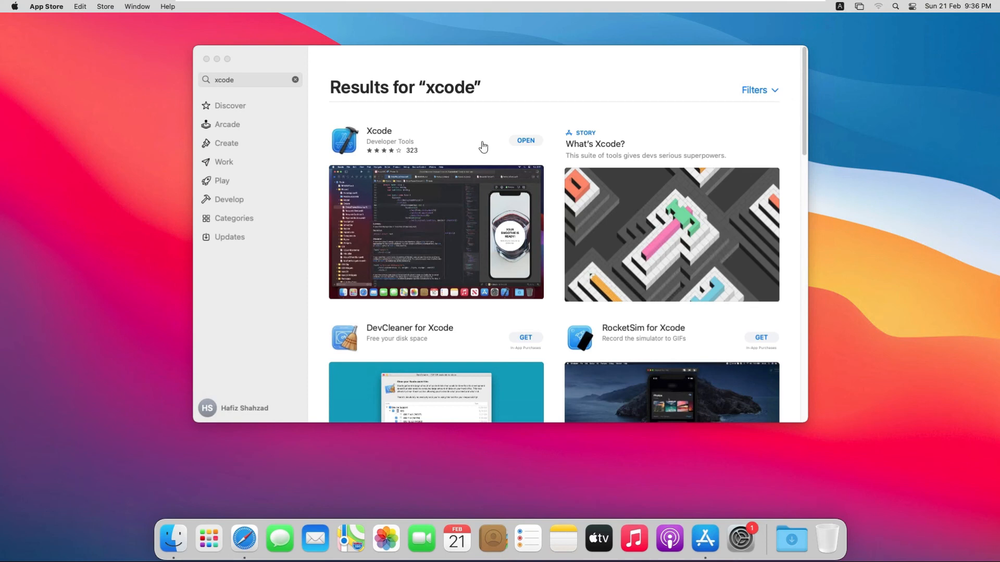
mouse_move(495, 119)
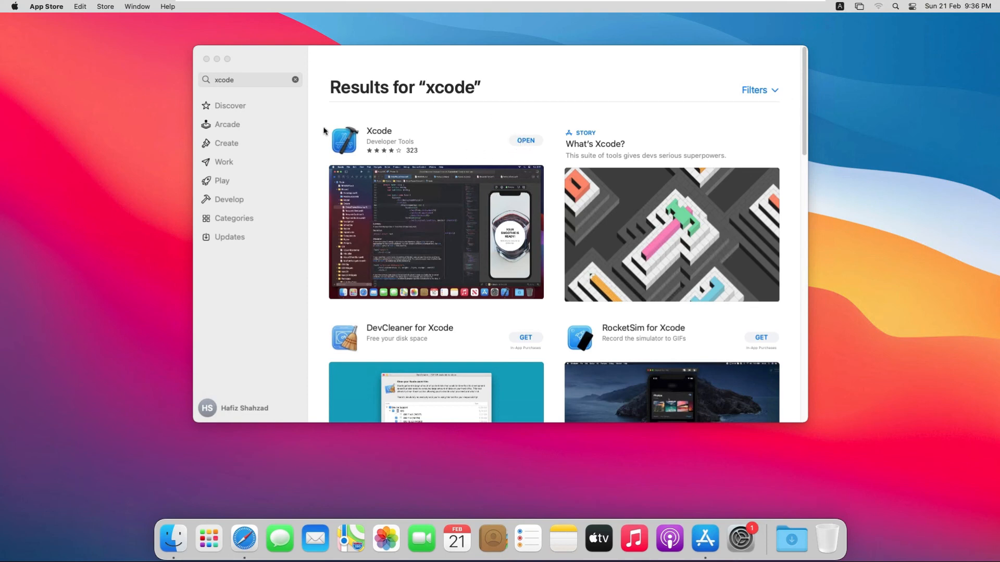
mouse_move(526, 146)
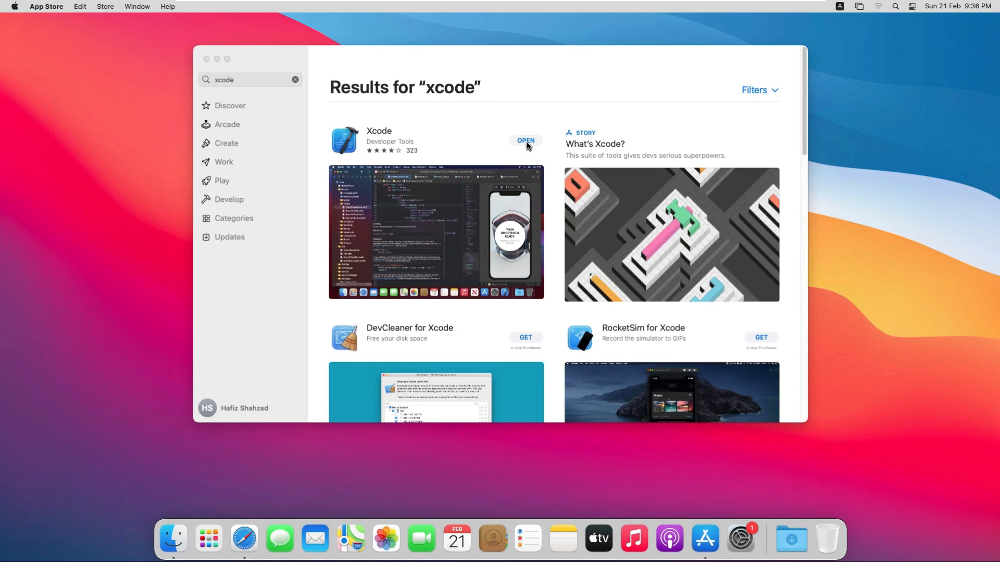
Open the installed Xcode from the search results to reach its Welcome window.
left_click(524, 140)
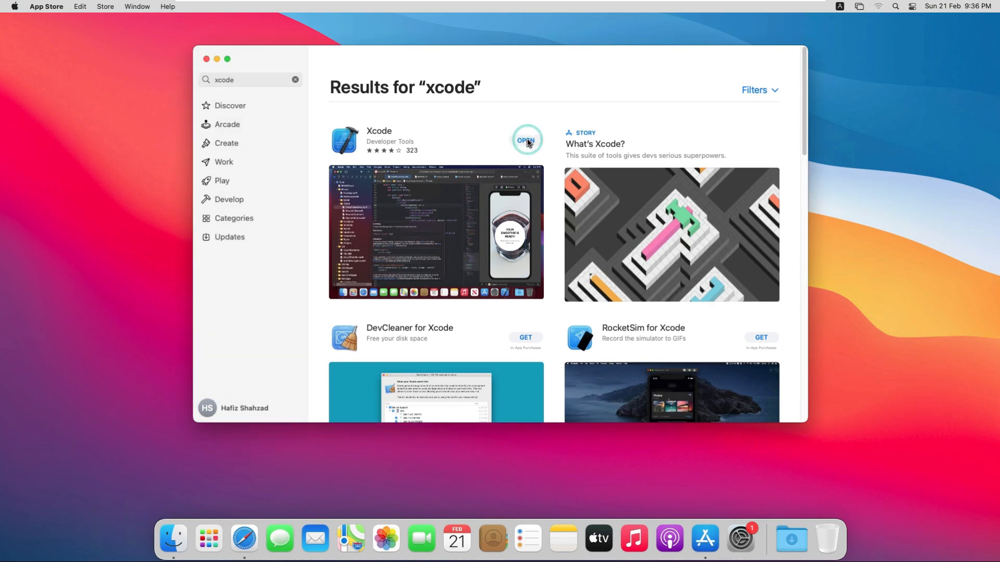
left_click(526, 141)
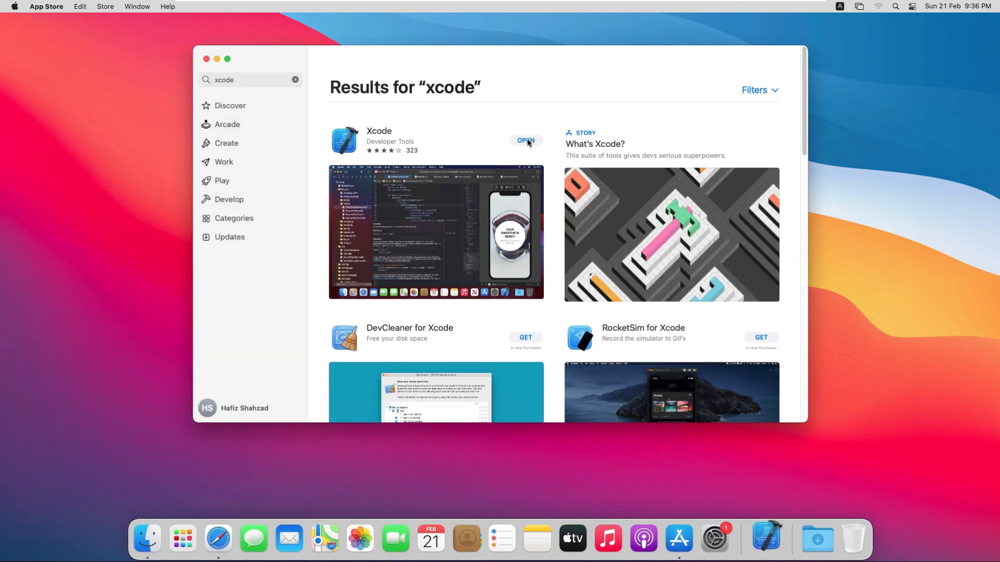
left_click(525, 140)
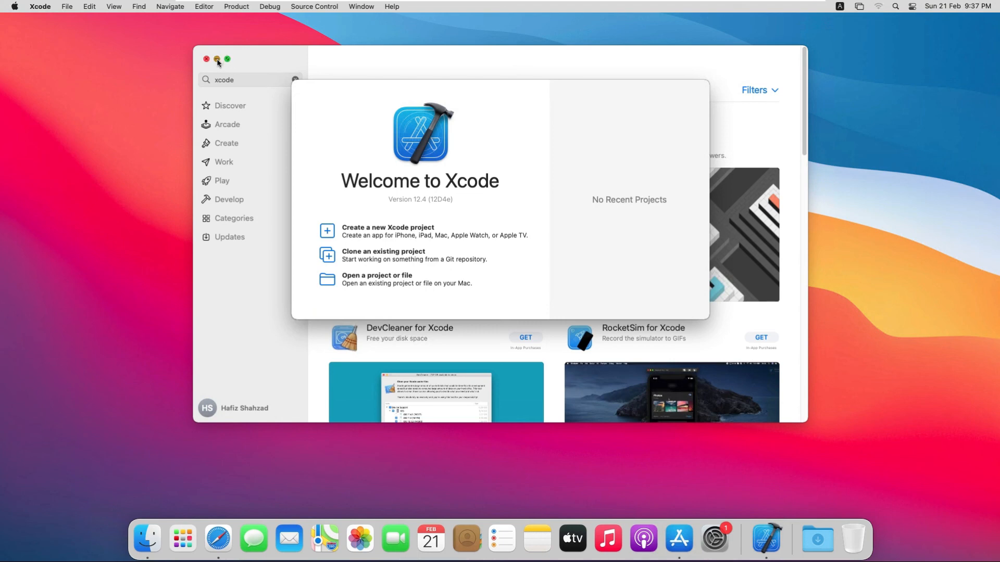
mouse_move(378, 202)
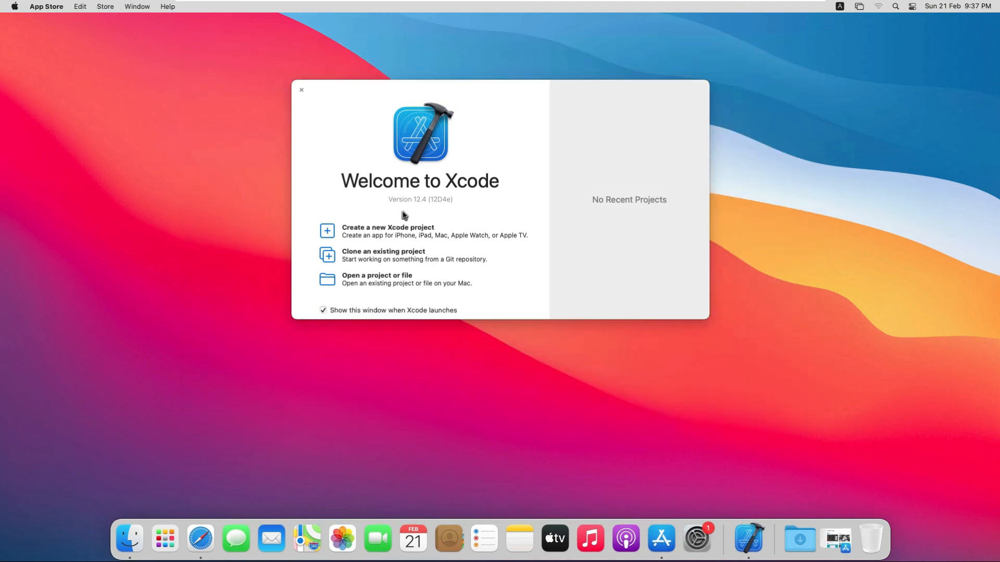
mouse_move(415, 211)
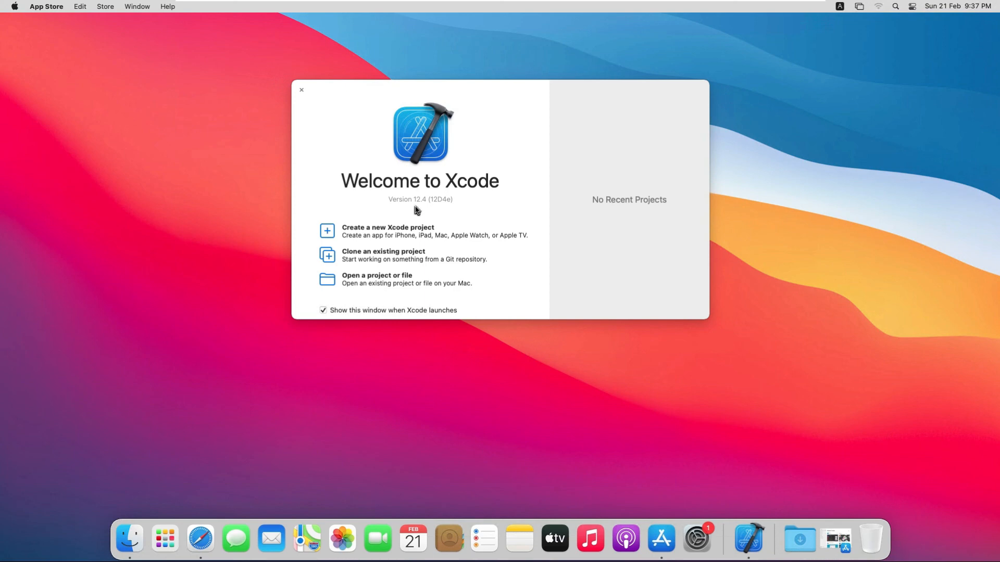
mouse_move(417, 200)
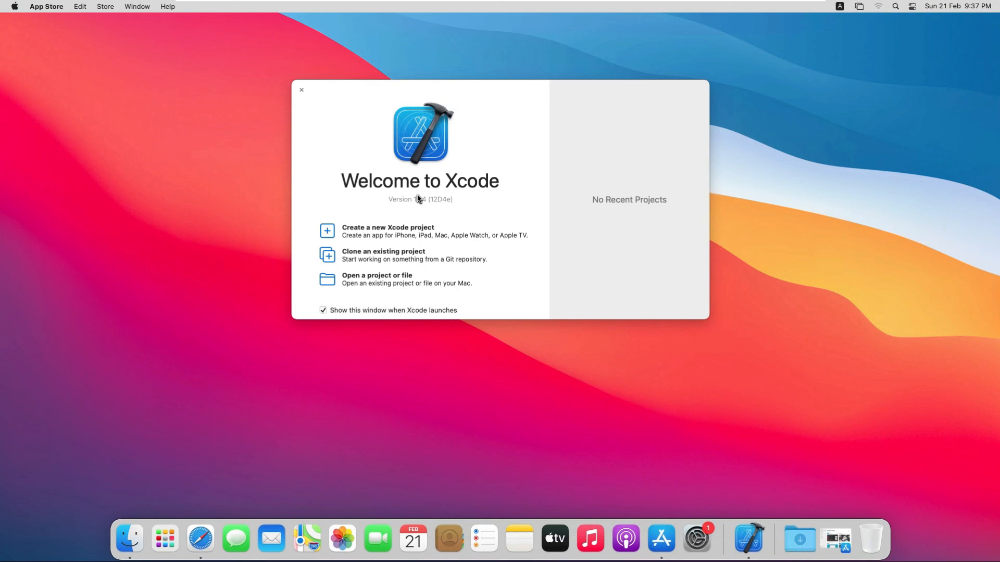